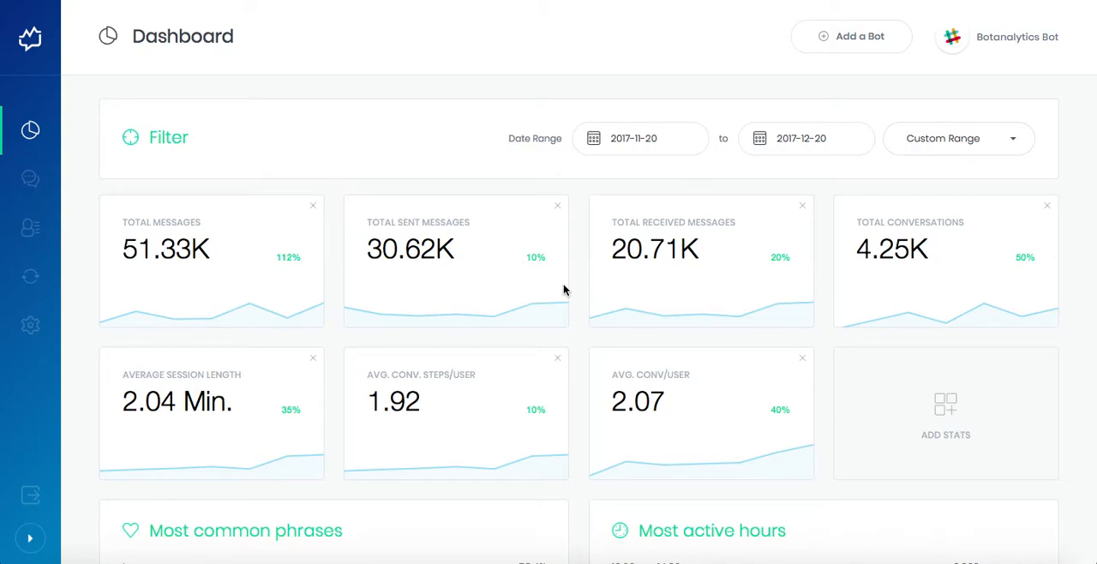
{"action": "mouse_move", "coordinate": [651, 185]}
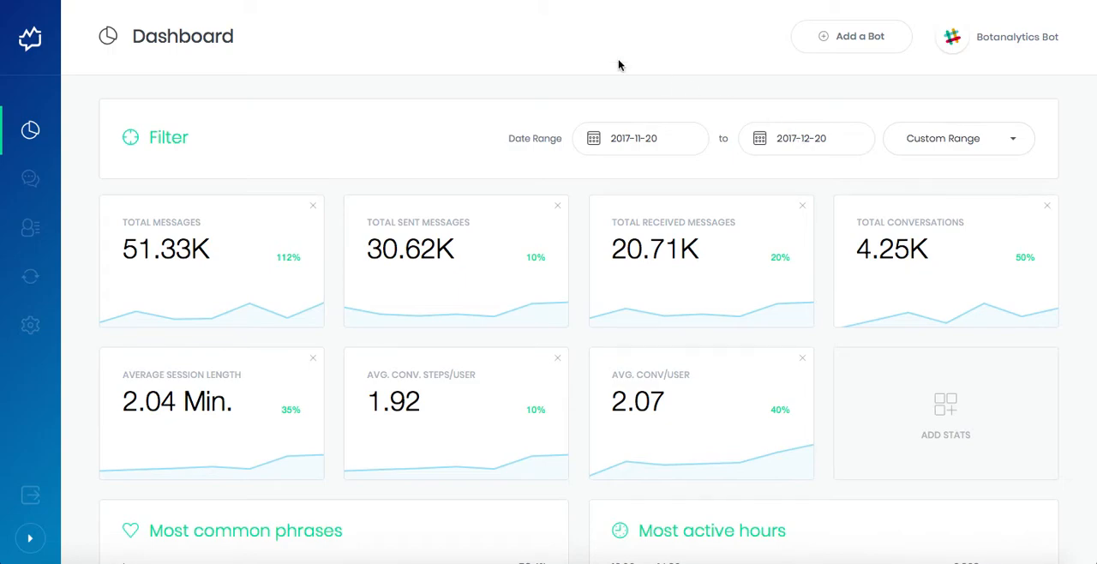
{"action": "mouse_move", "coordinate": [275, 258]}
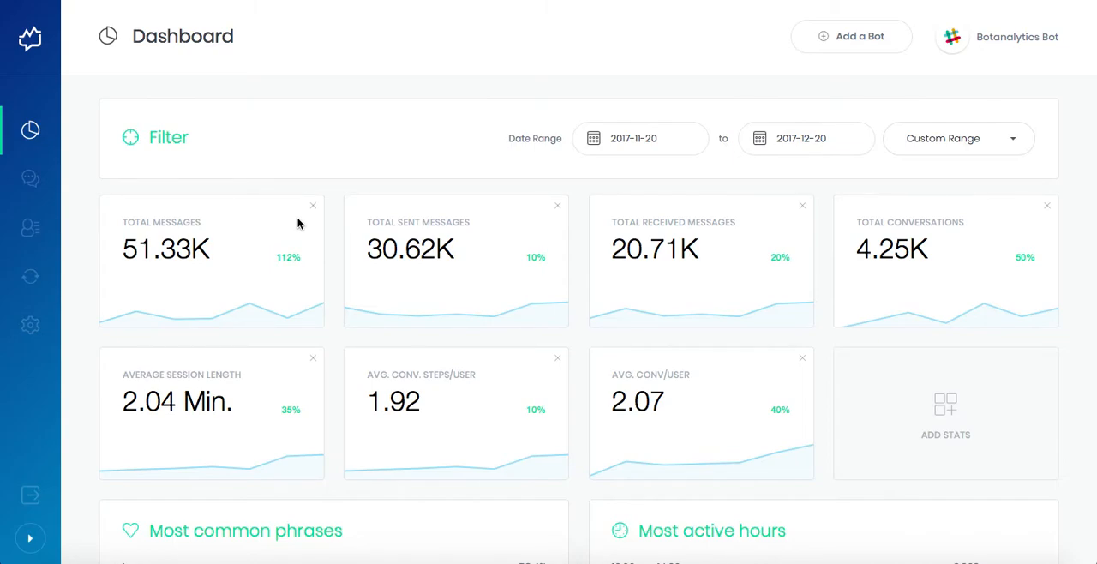
{"action": "mouse_move", "coordinate": [267, 191]}
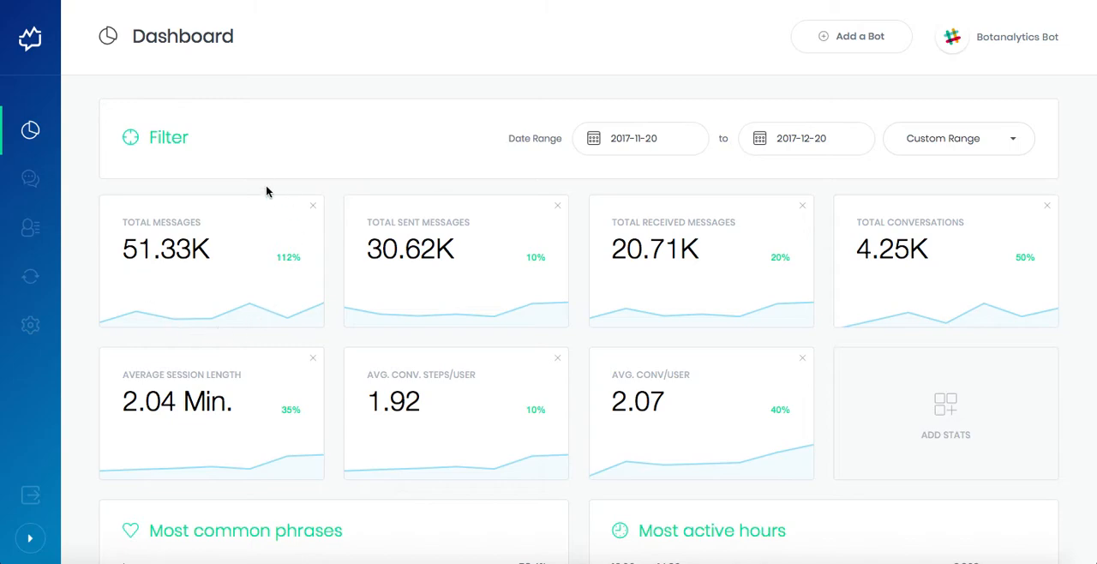
{"action": "mouse_move", "coordinate": [257, 189]}
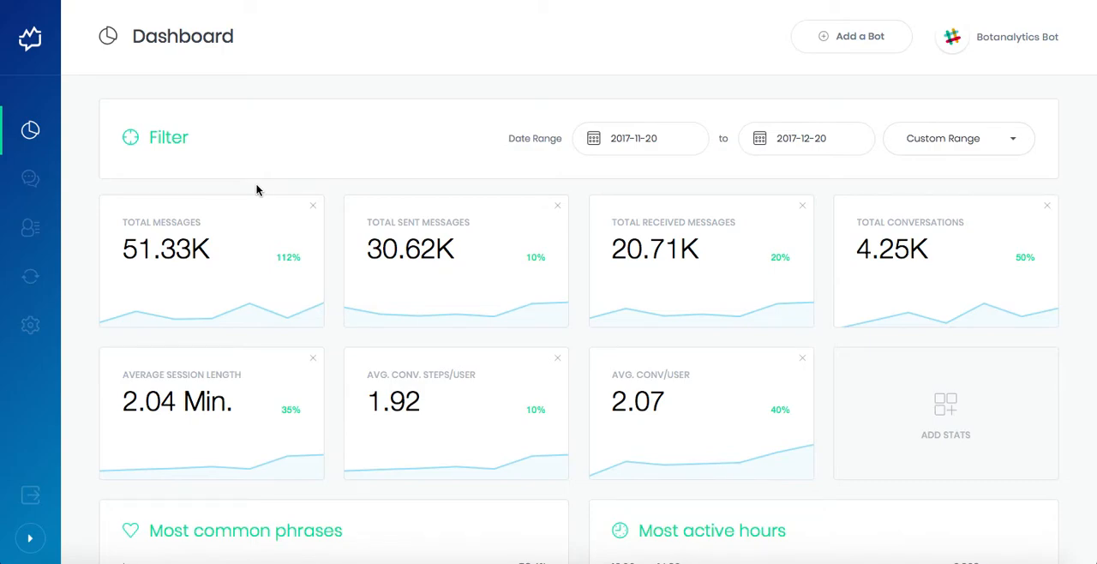
{"action": "mouse_move", "coordinate": [478, 187]}
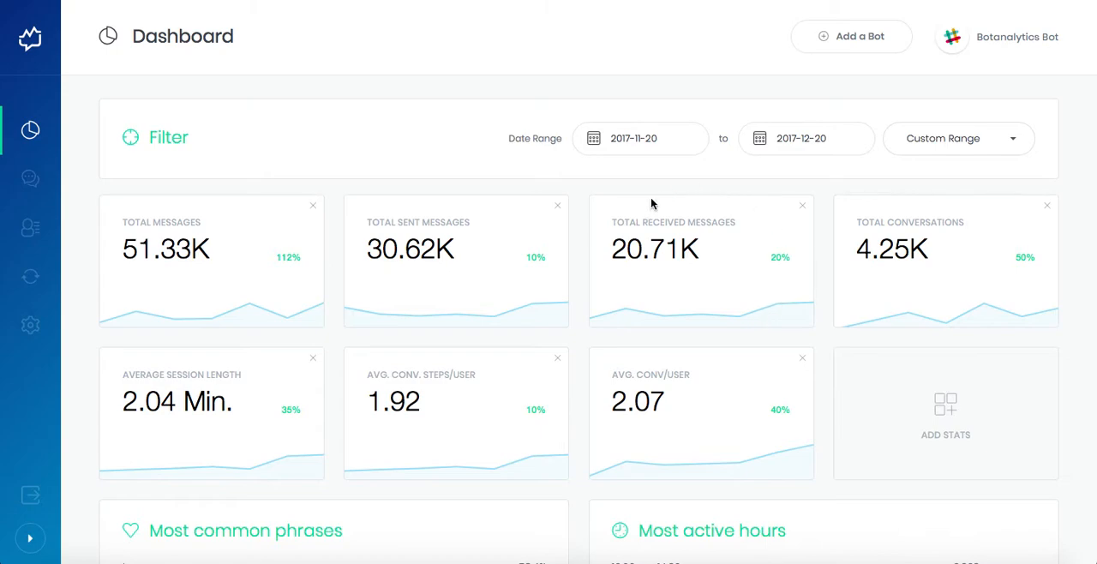
{"action": "mouse_move", "coordinate": [746, 302]}
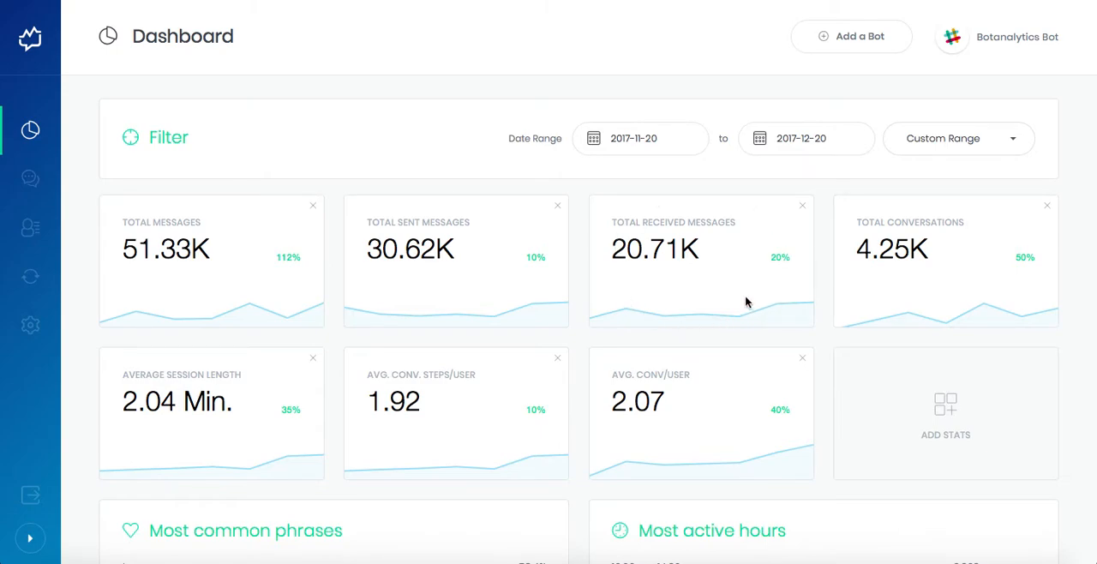
{"action": "mouse_move", "coordinate": [989, 227]}
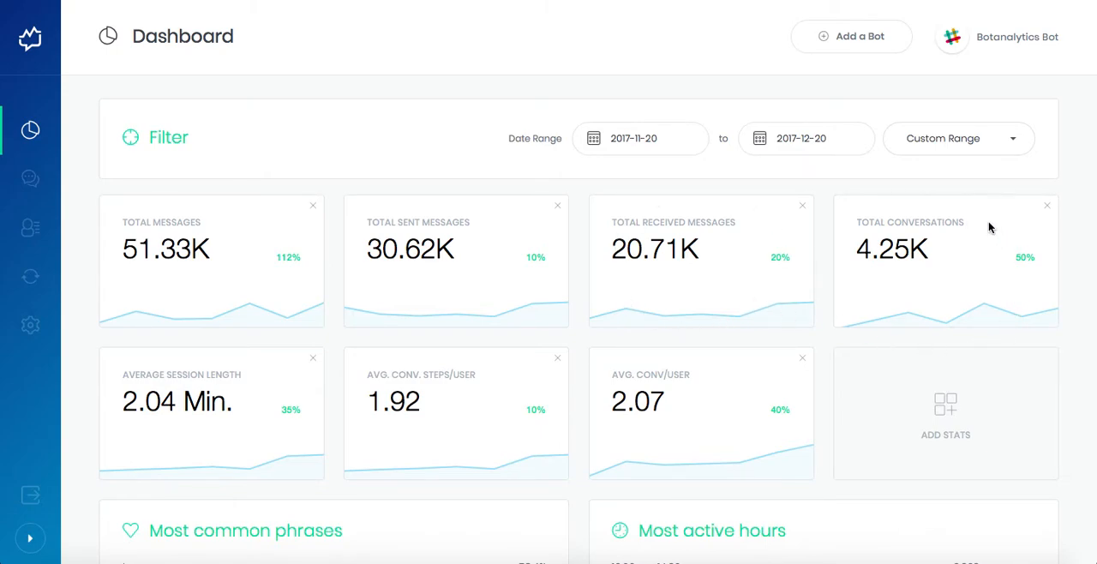
{"action": "mouse_move", "coordinate": [955, 267]}
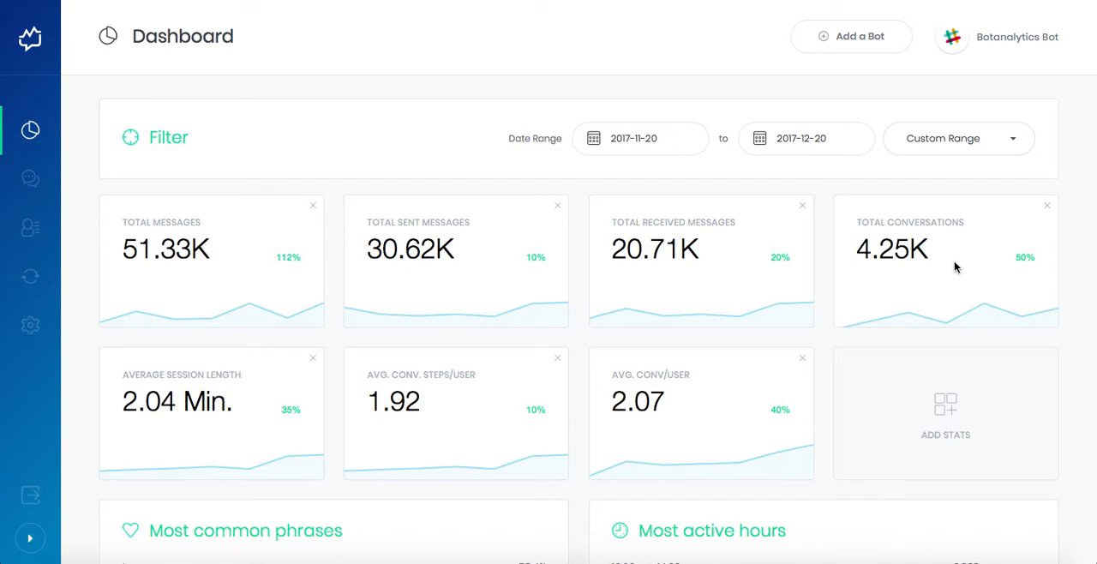
{"action": "mouse_move", "coordinate": [264, 319]}
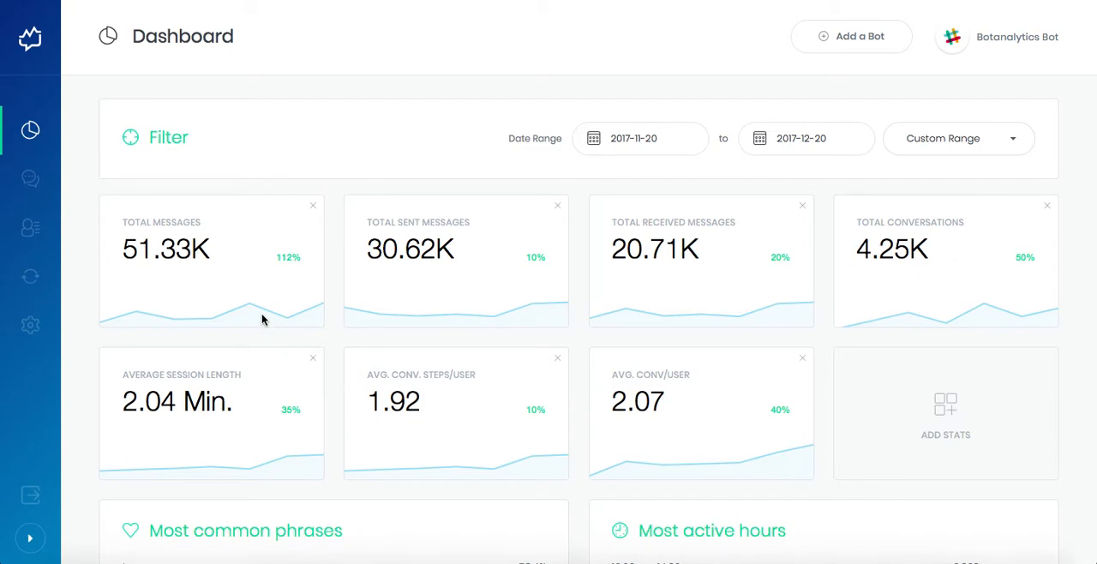
{"action": "mouse_move", "coordinate": [256, 359]}
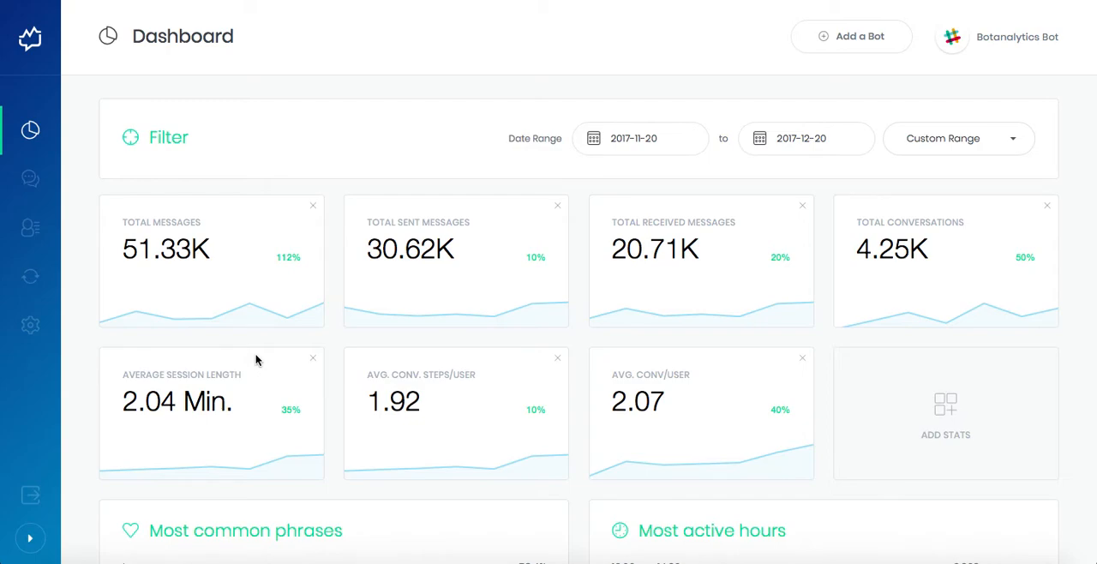
{"action": "mouse_move", "coordinate": [381, 440]}
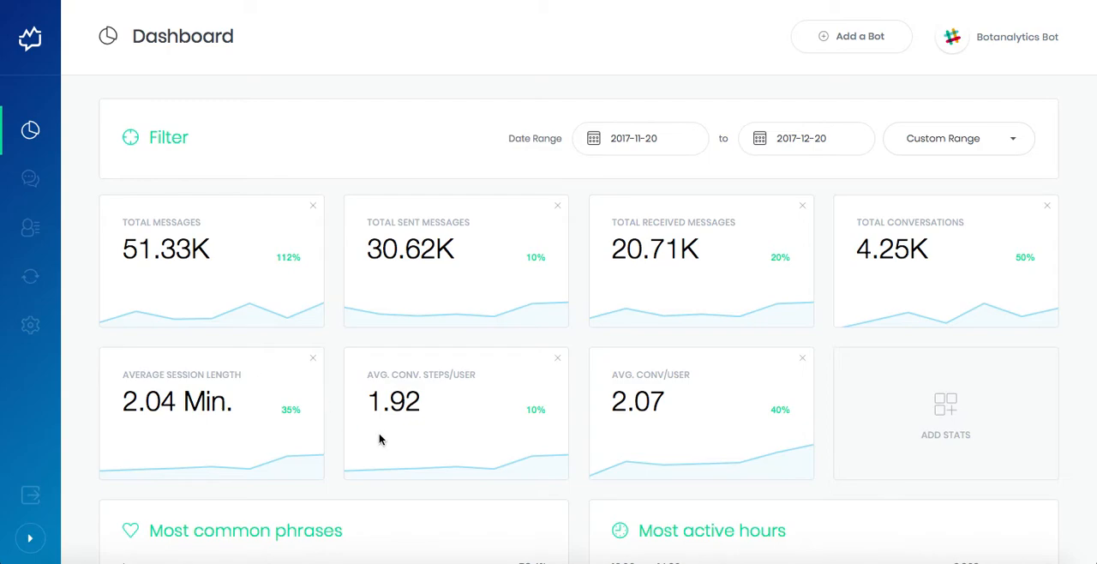
{"action": "mouse_move", "coordinate": [542, 400]}
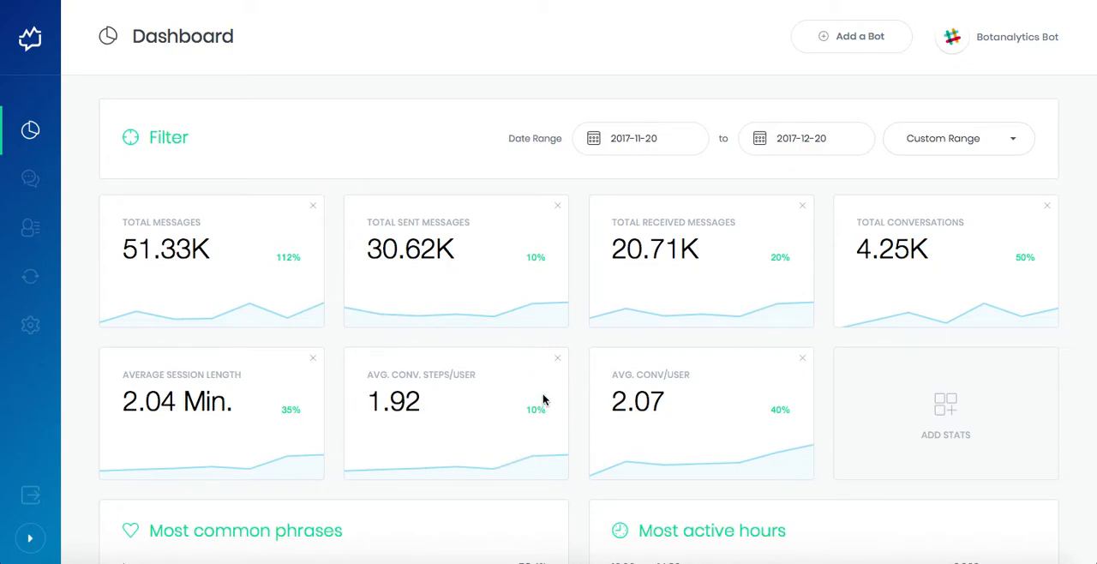
{"action": "mouse_move", "coordinate": [544, 398]}
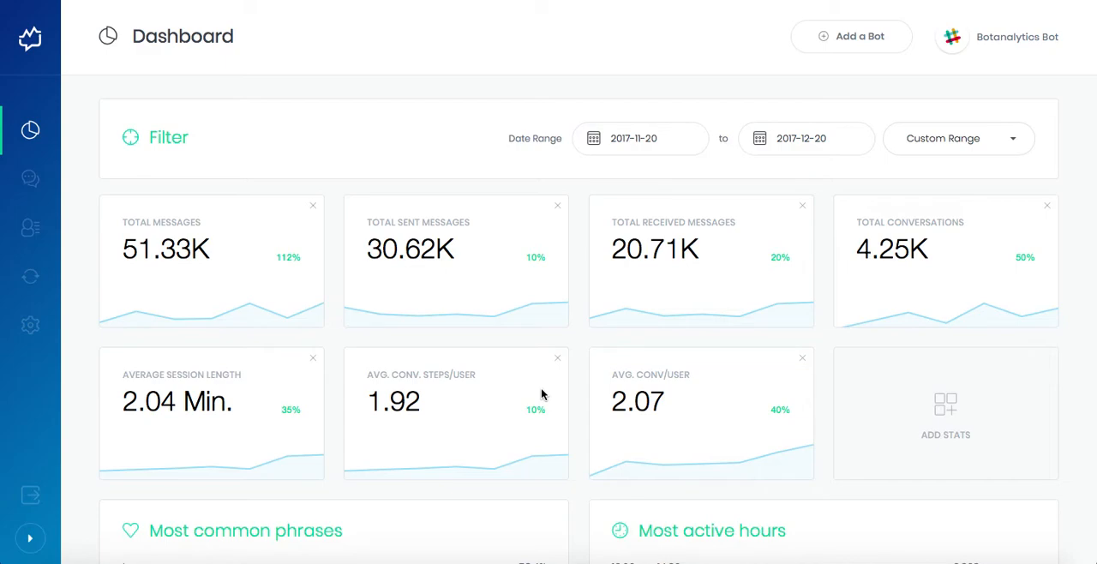
{"action": "mouse_move", "coordinate": [764, 421]}
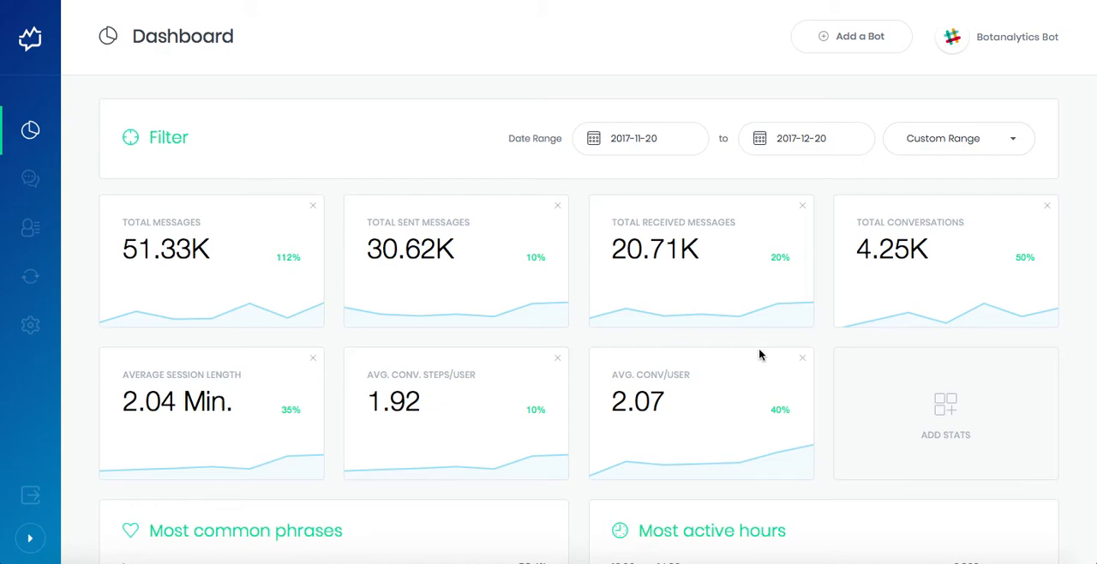
Scroll down to the Most common phrases and Most active hours panels.
{"action": "scroll", "scroll_direction": "down", "scroll_amount": 3}
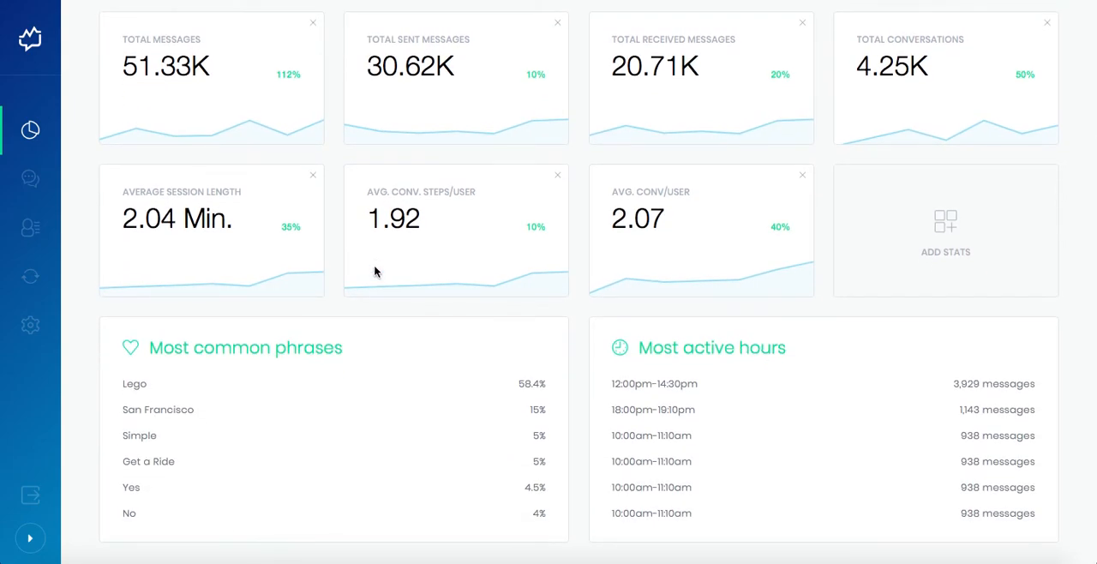
{"action": "mouse_move", "coordinate": [284, 431]}
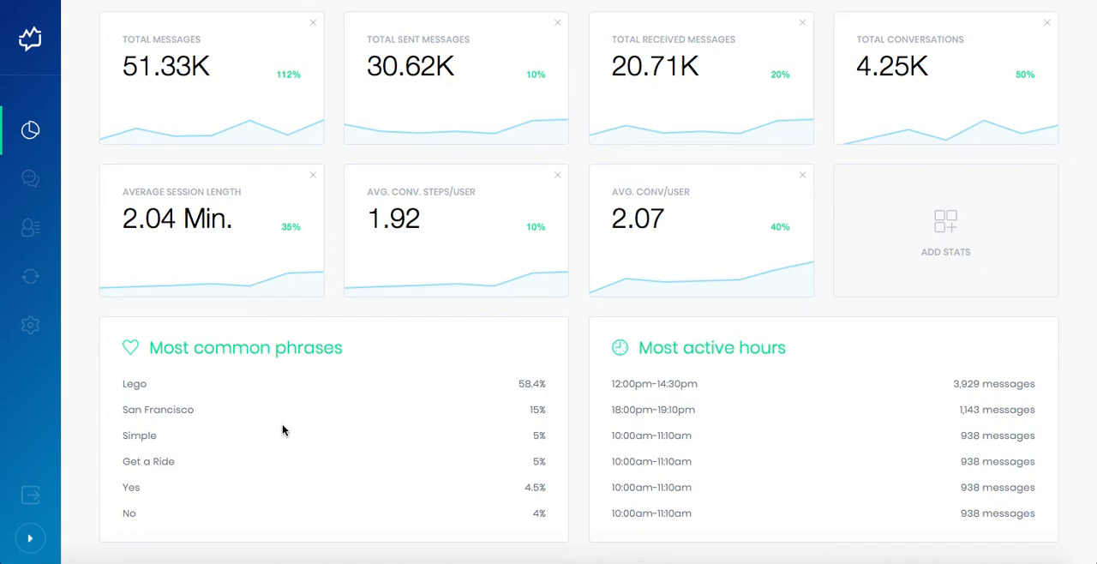
{"action": "mouse_move", "coordinate": [828, 434]}
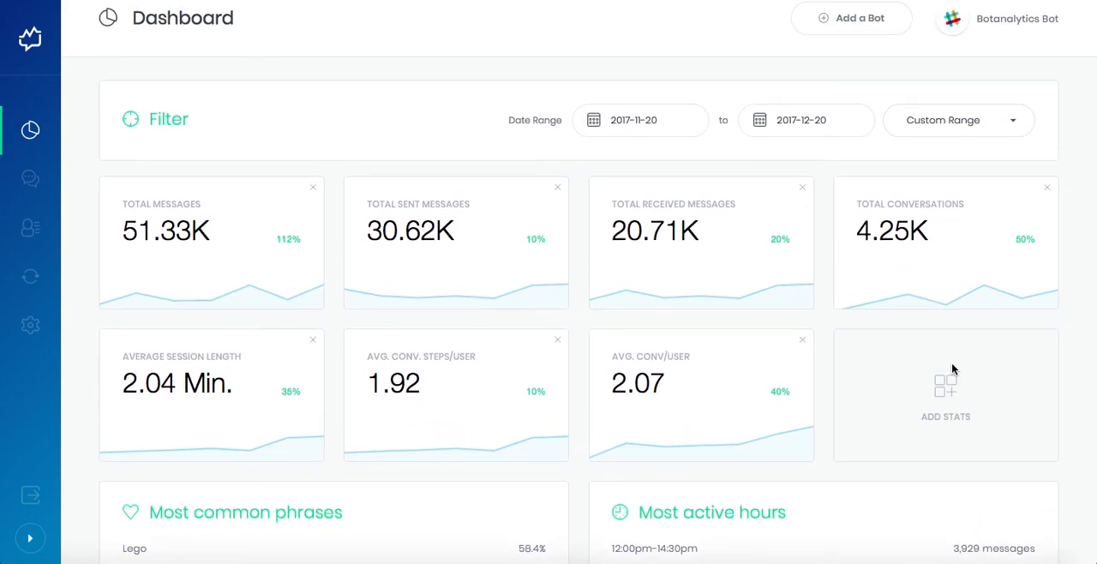
{"action": "mouse_move", "coordinate": [1006, 410]}
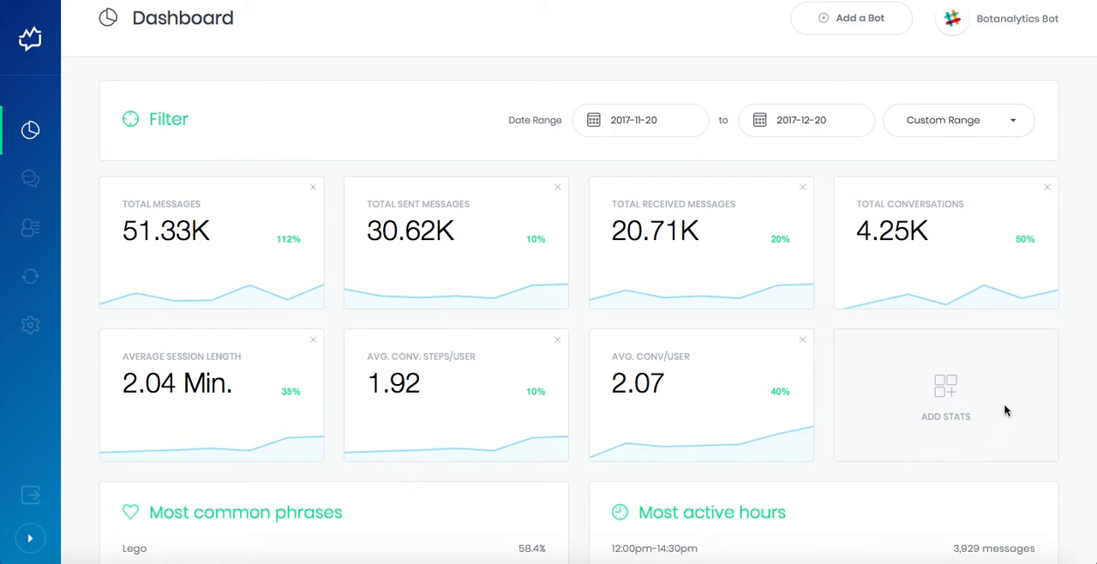
{"action": "mouse_move", "coordinate": [960, 364]}
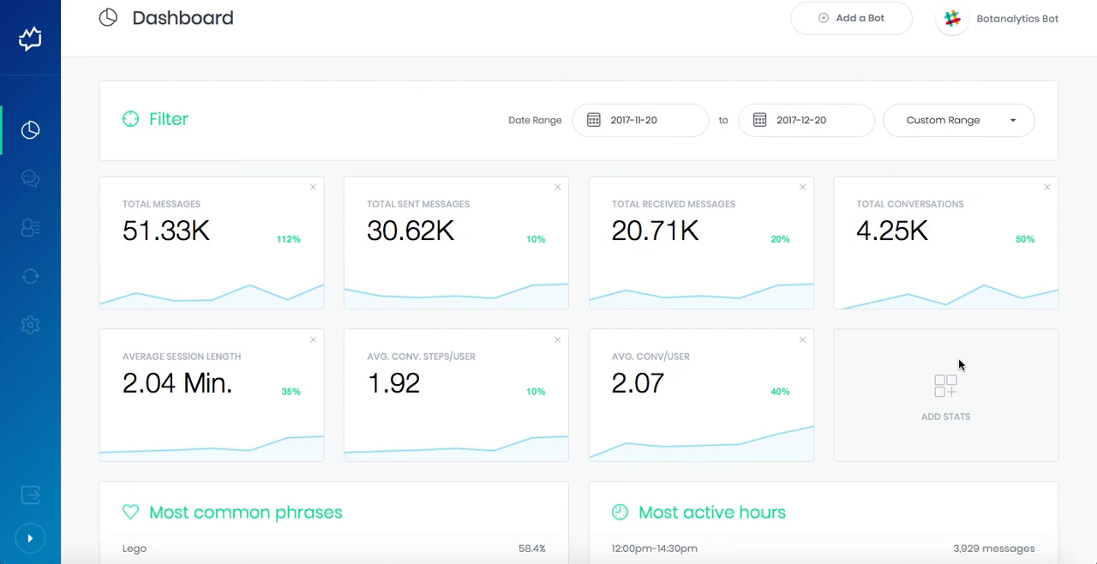
{"action": "mouse_move", "coordinate": [954, 378]}
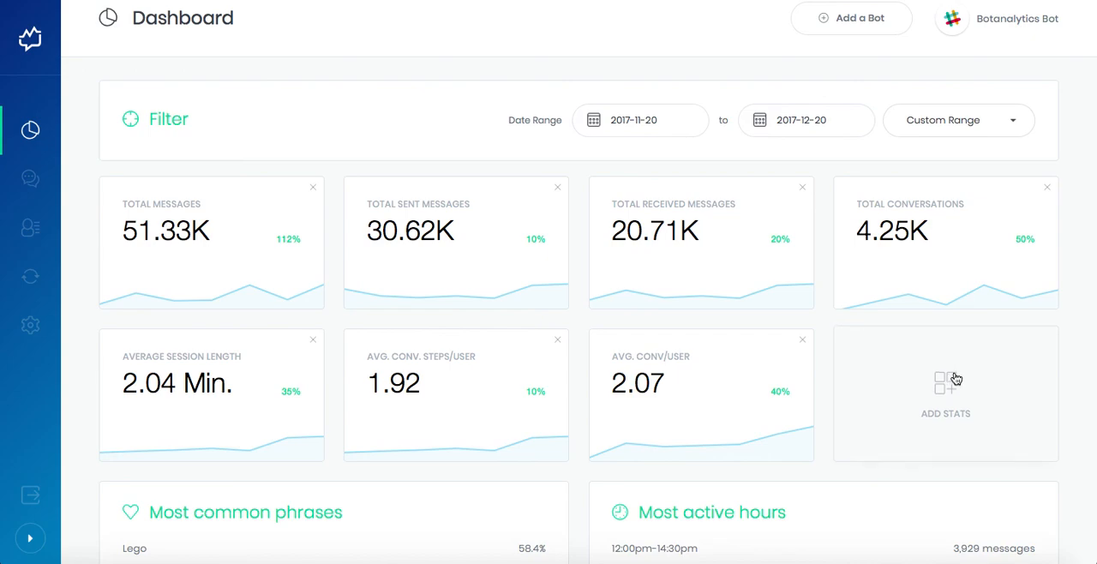
Open the Add Stats tile's Select Dashboard Item dialog, which offers Total Button Click.
{"action": "left_click", "coordinate": [945, 393]}
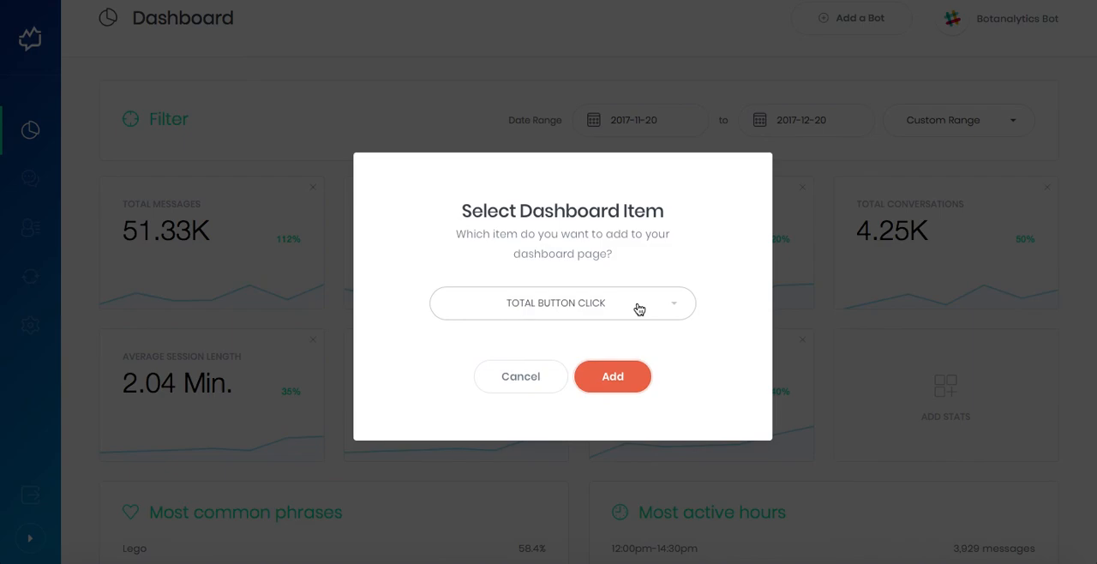